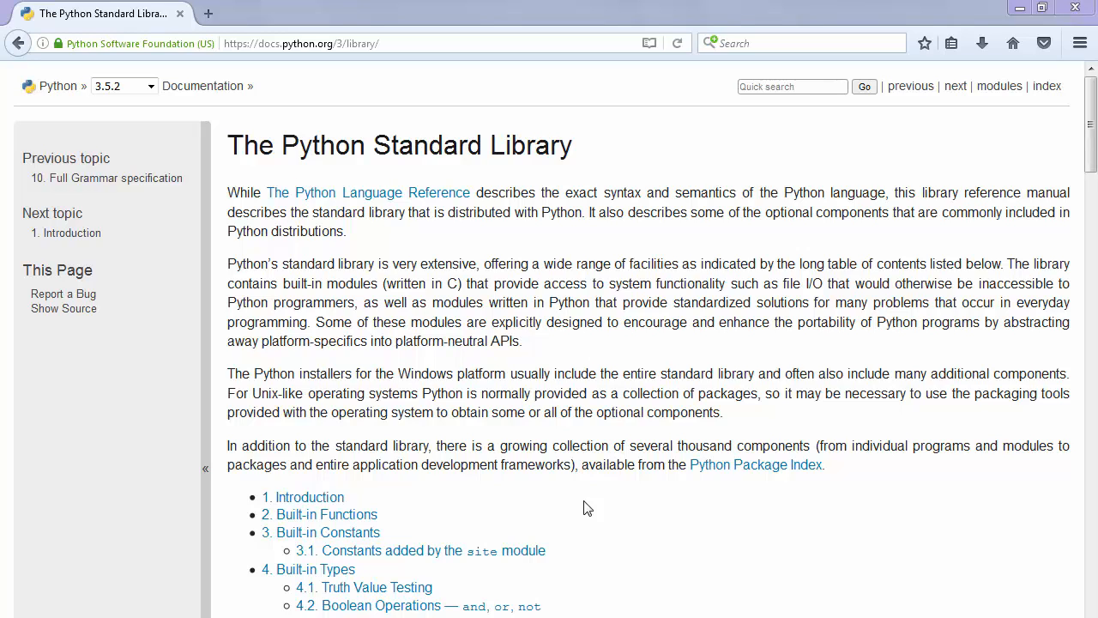
pyautogui.moveTo(618, 367)
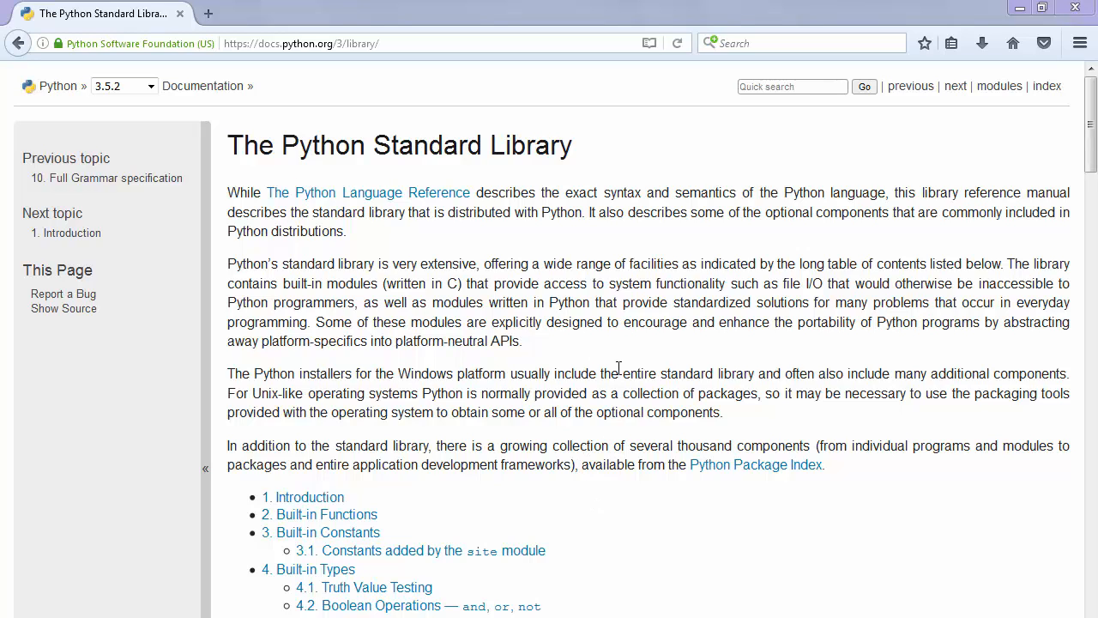
pyautogui.moveTo(621, 344)
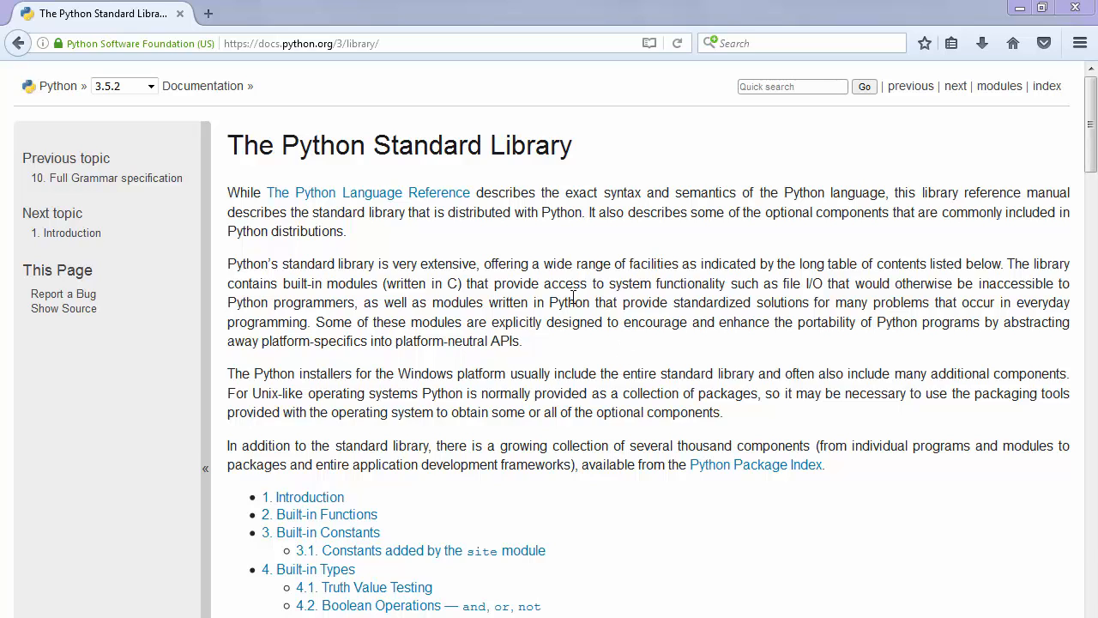
pyautogui.scroll(-3)
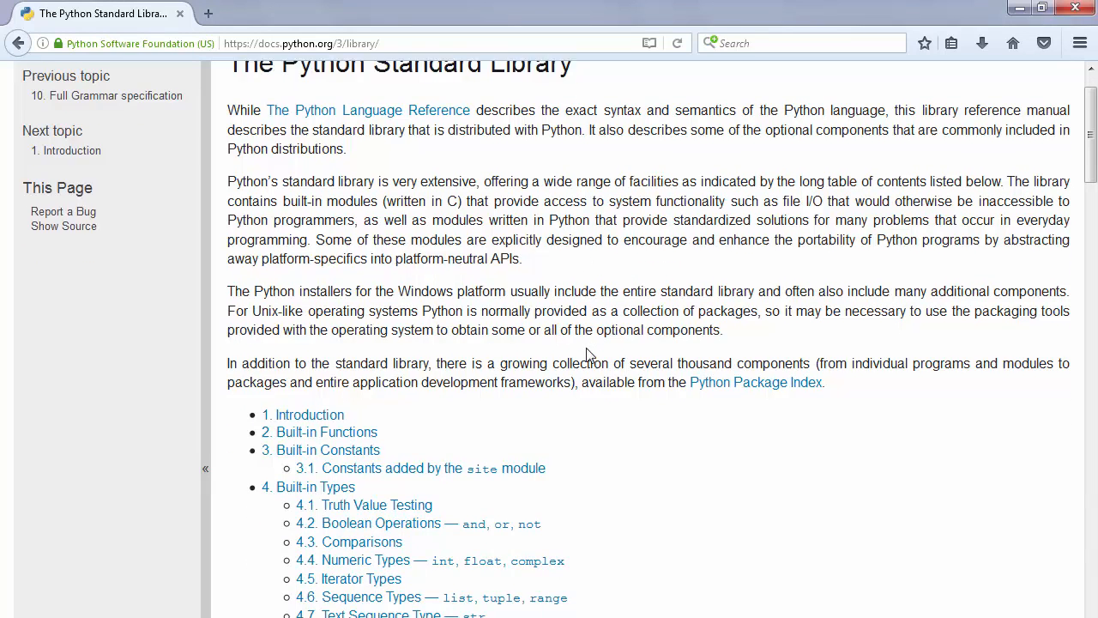
pyautogui.scroll(-3)
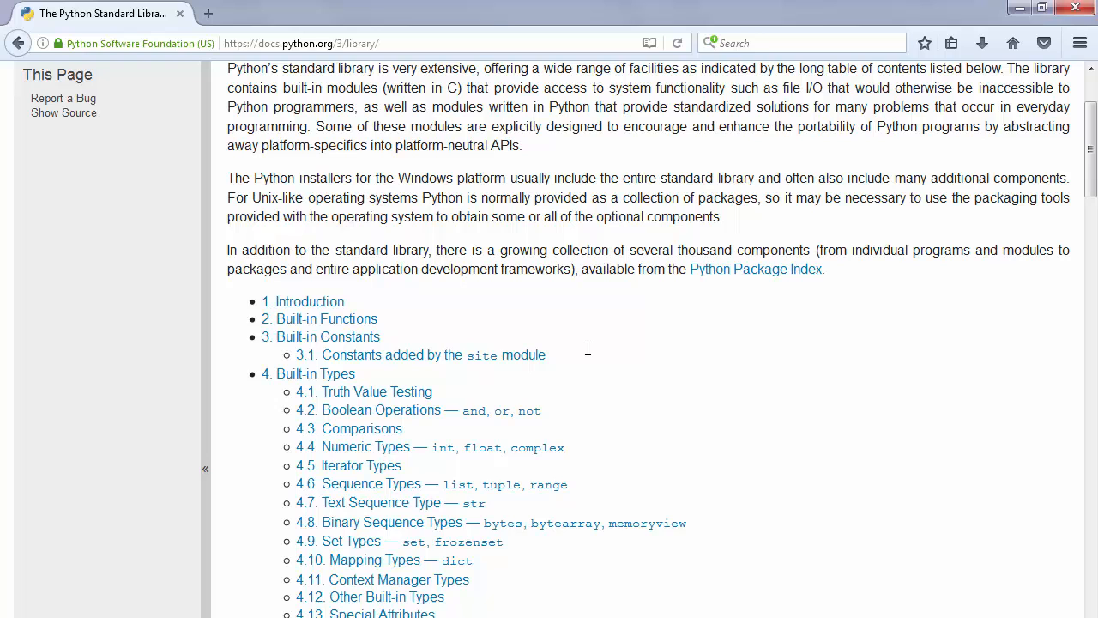
pyautogui.moveTo(592, 379)
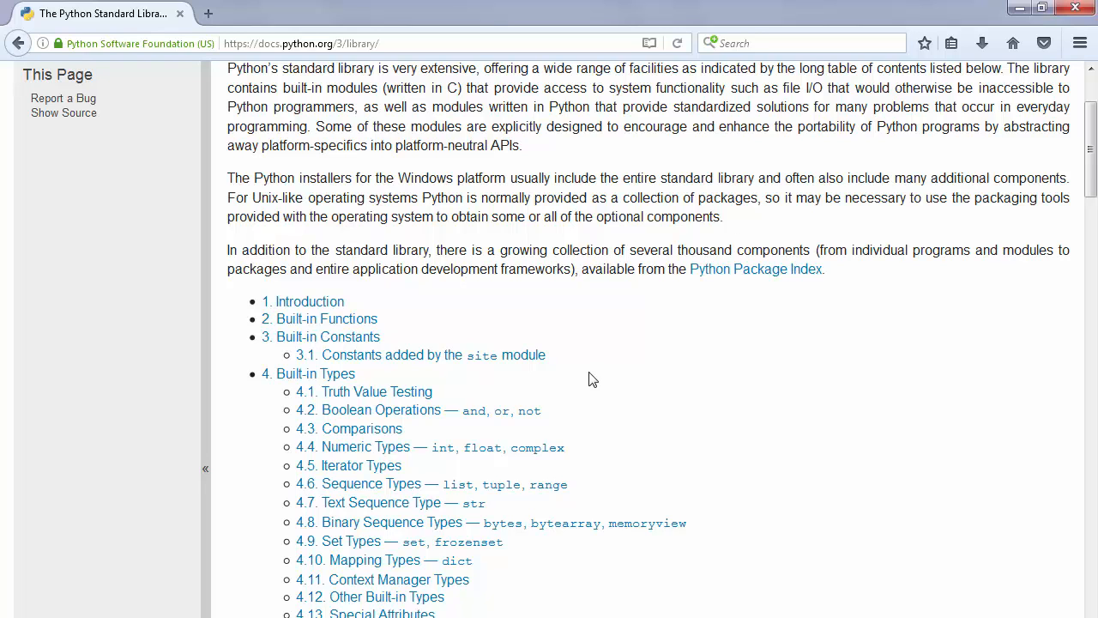
pyautogui.scroll(-3)
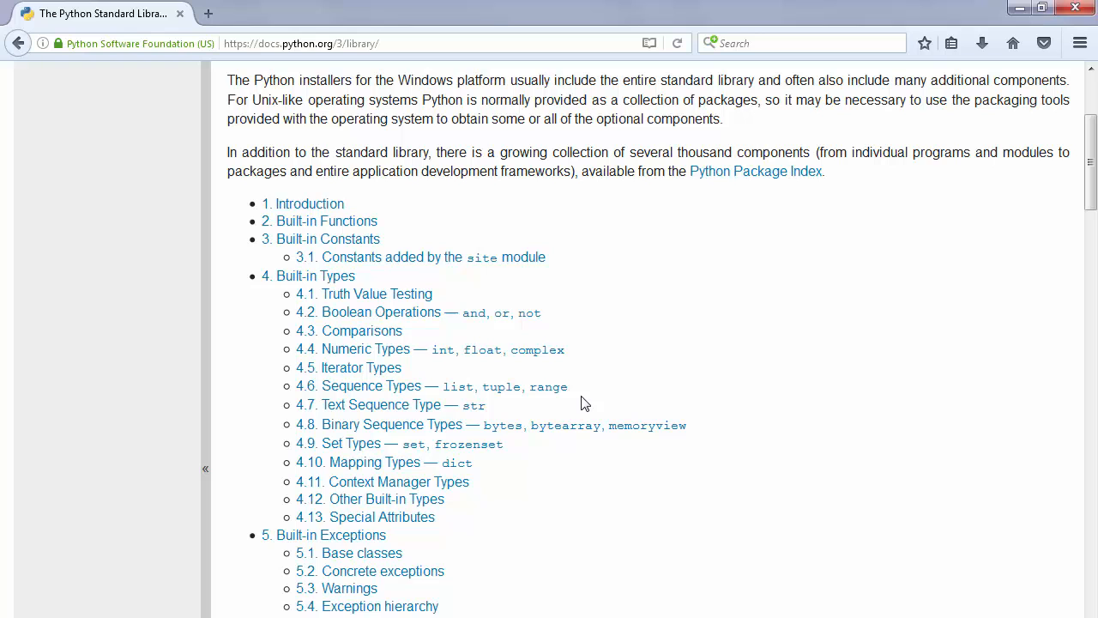
pyautogui.scroll(-3)
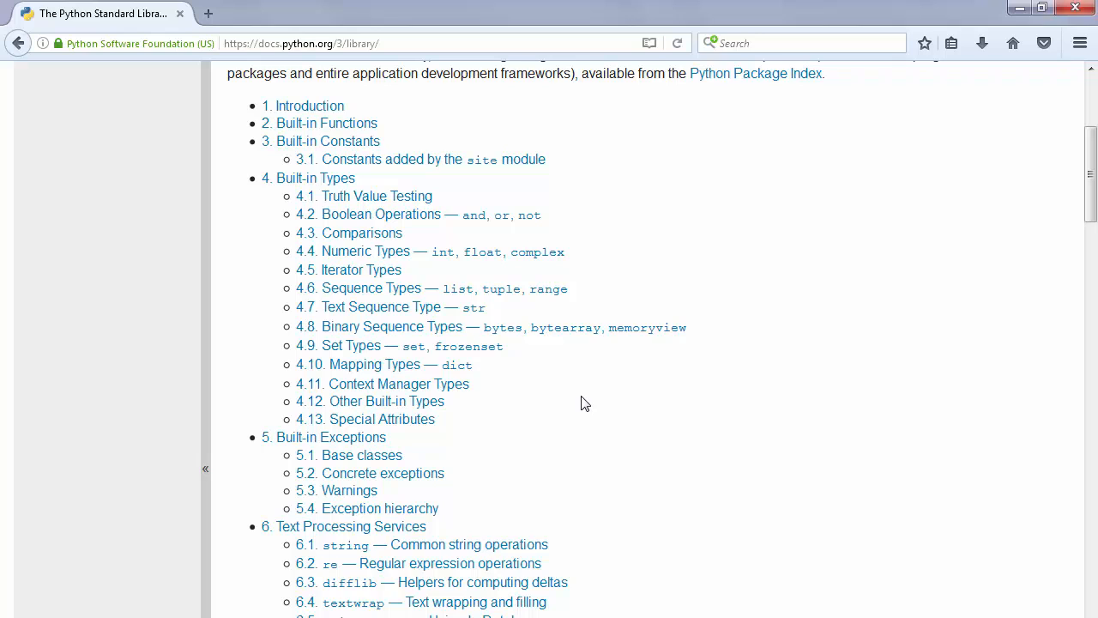
pyautogui.moveTo(867, 484)
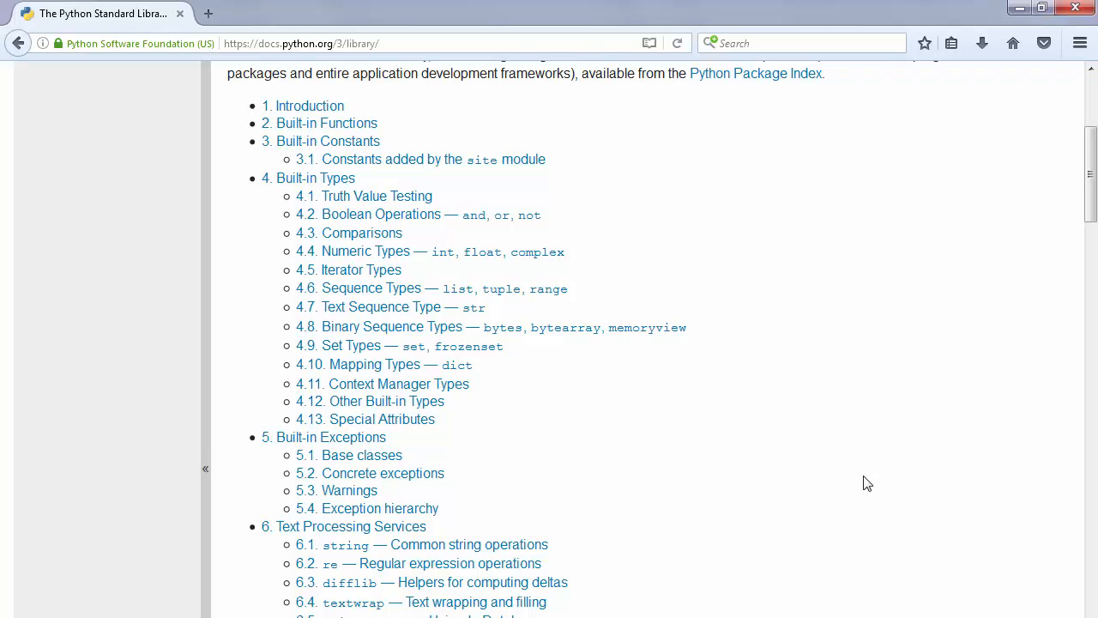